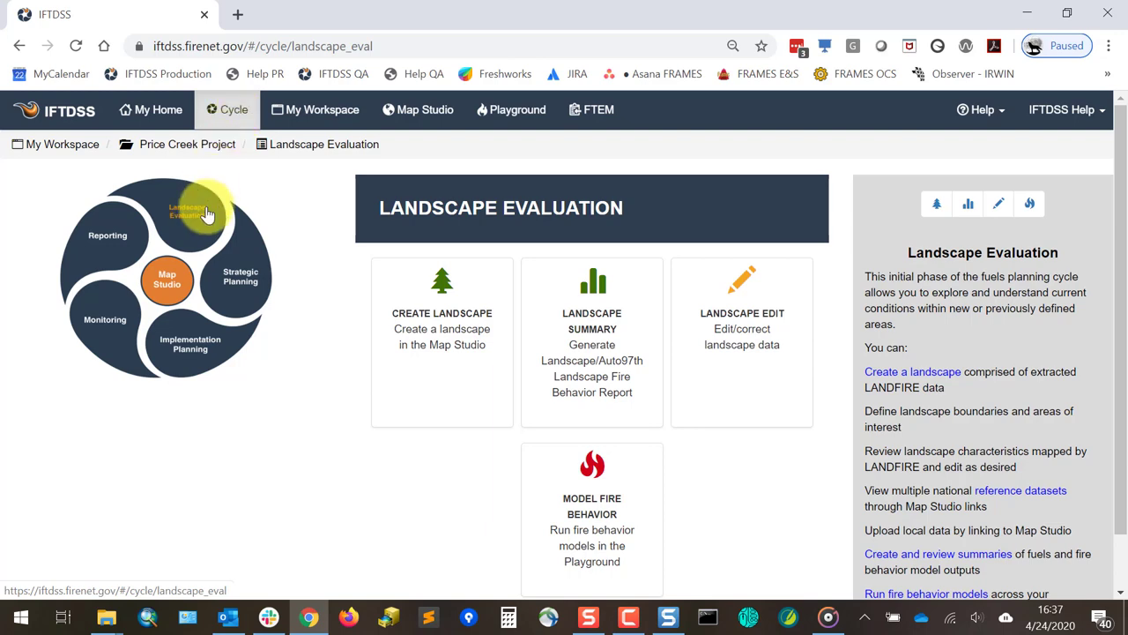
- Cycle through the Strategic Planning, Implementation Planning, Monitoring and Reporting stages, returning to Landscape Evaluation
click(240, 276)
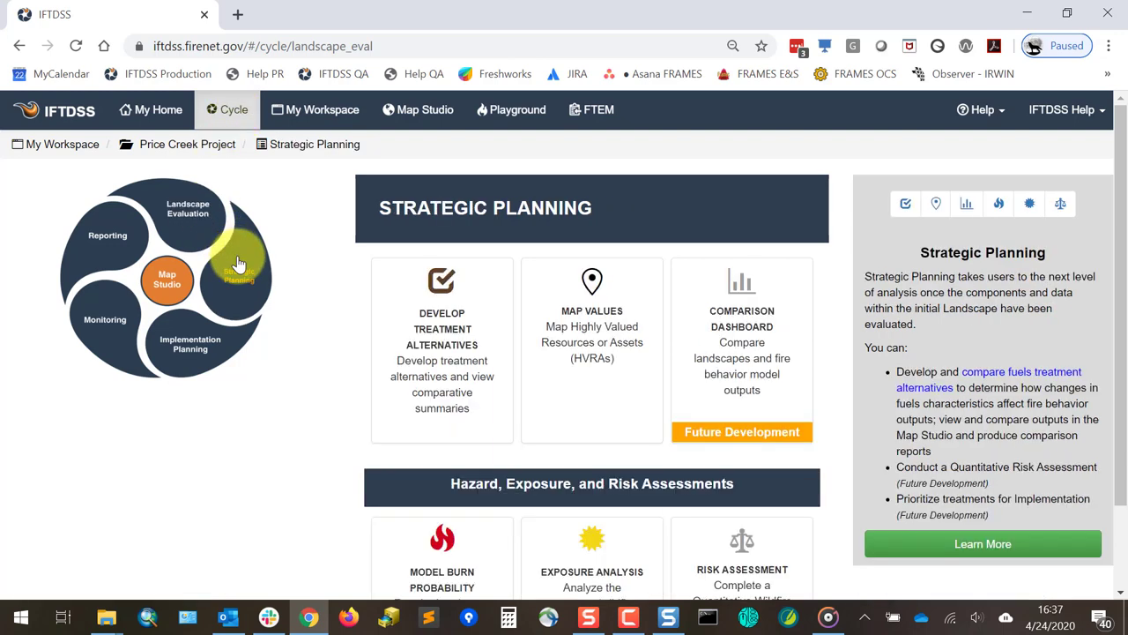
click(190, 342)
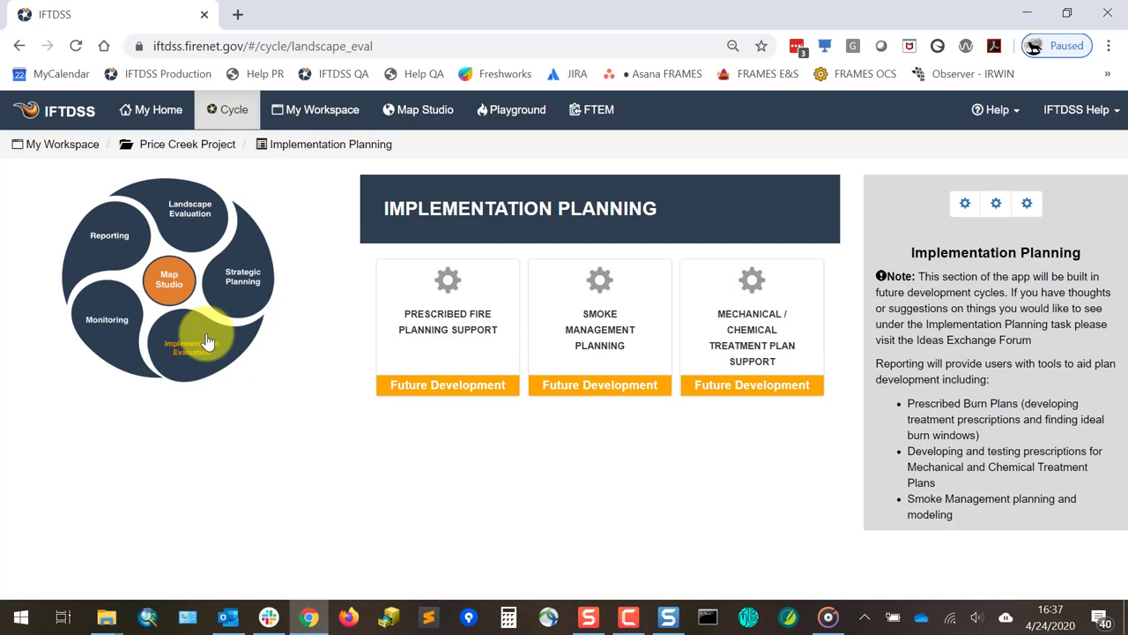
click(106, 319)
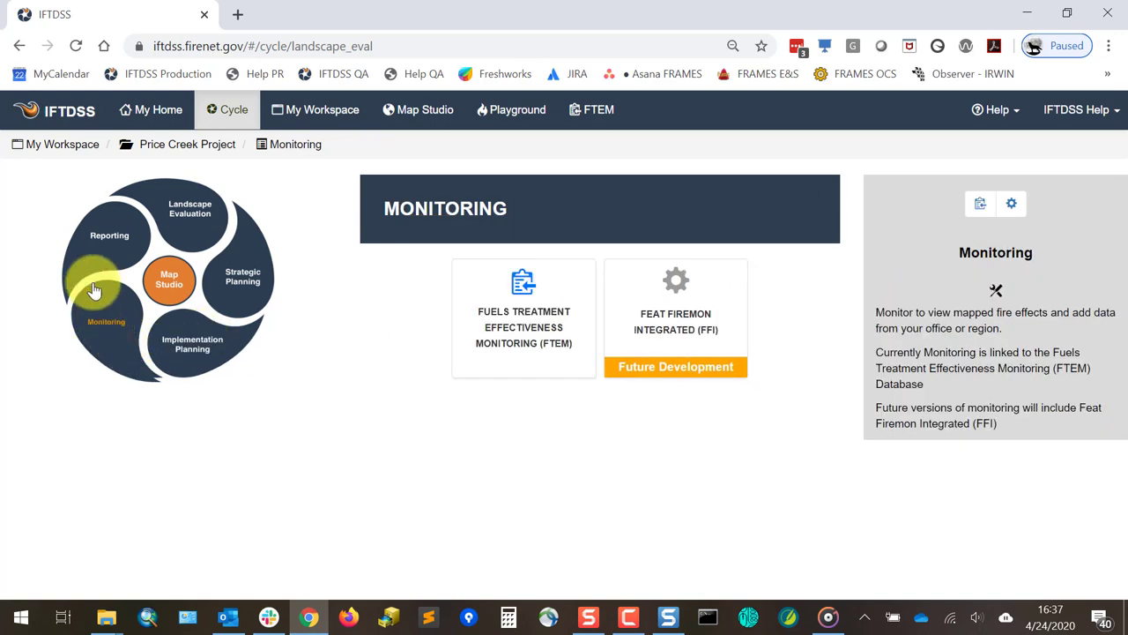
click(109, 235)
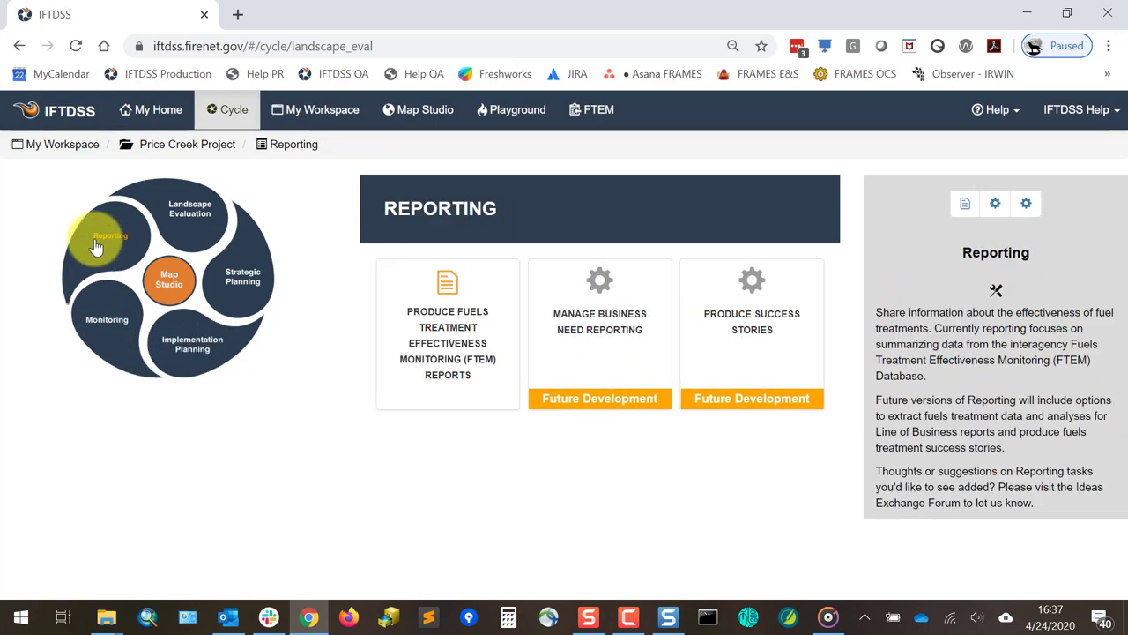
click(189, 209)
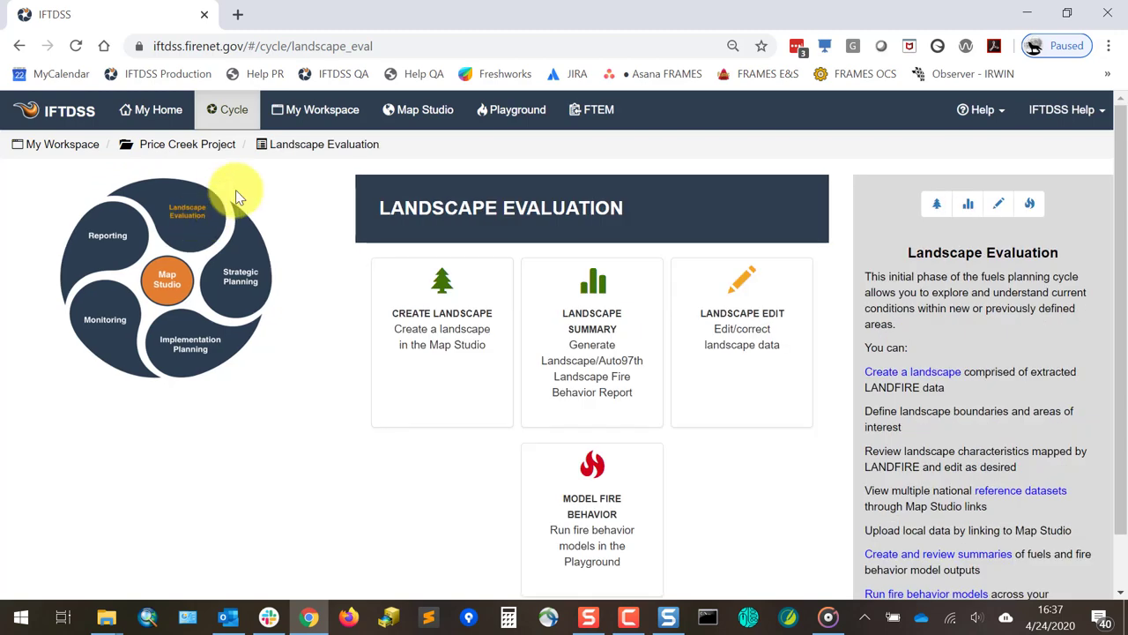
mouse_move(317, 225)
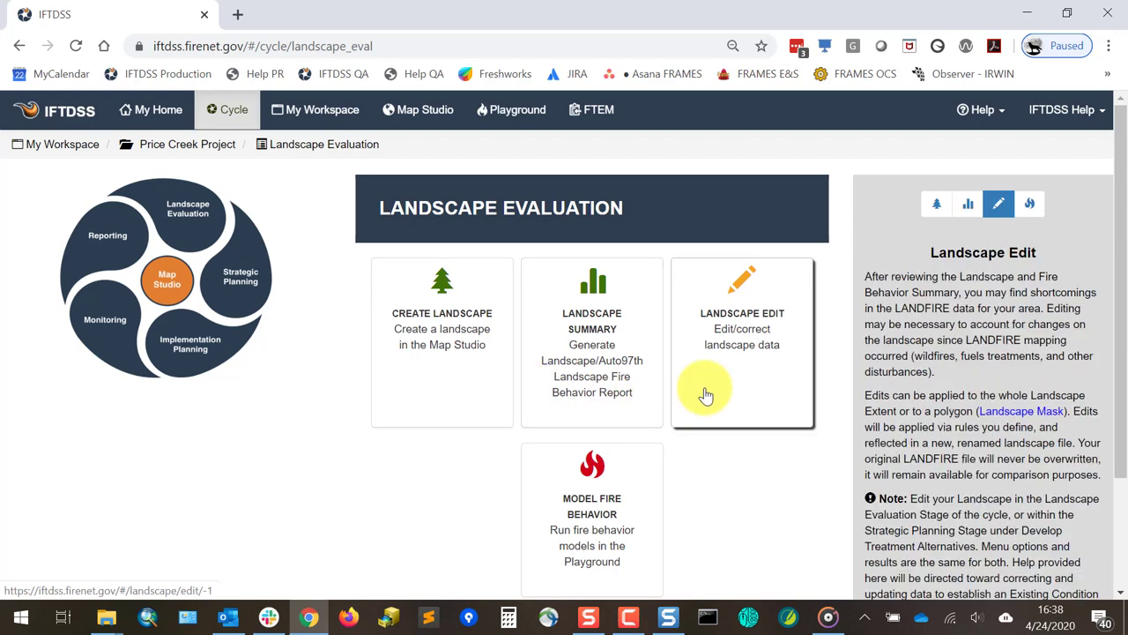
mouse_move(692, 407)
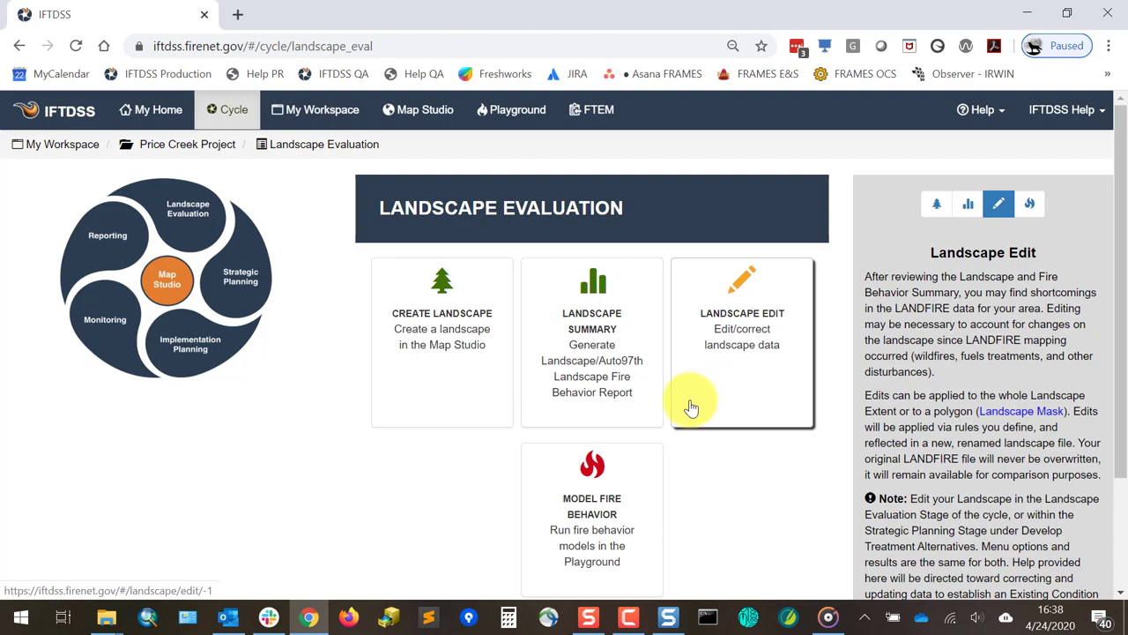
- View the Model Fire Behavior task details, then open Strategic Planning
click(1030, 204)
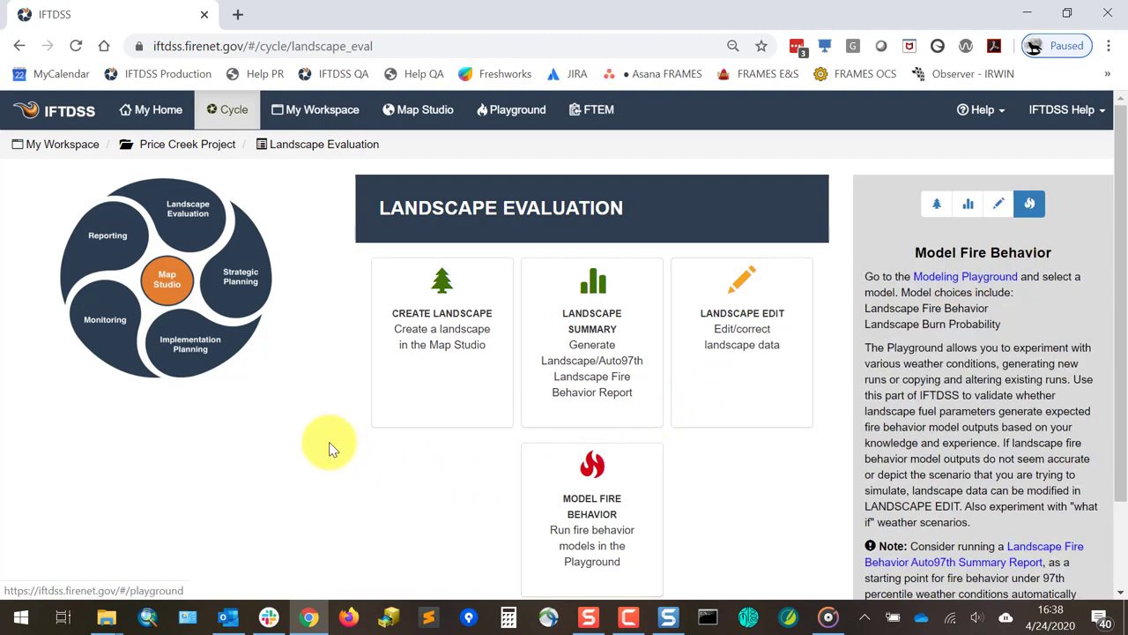
click(240, 276)
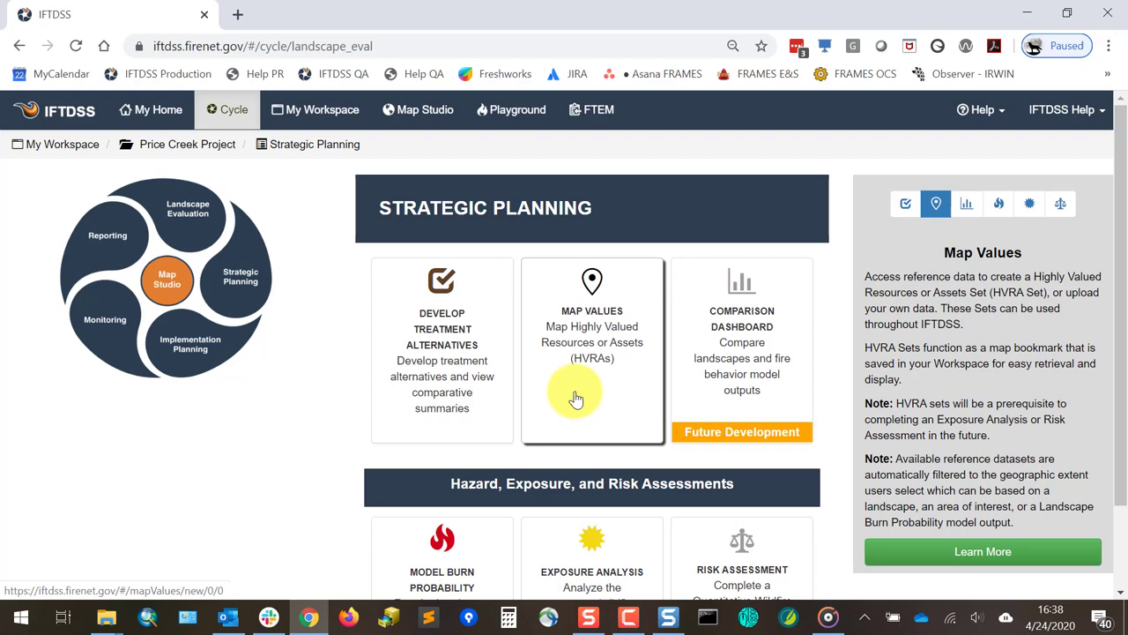
- Scroll through the Strategic Planning task cards, then open Implementation Planning
scroll(down, 3)
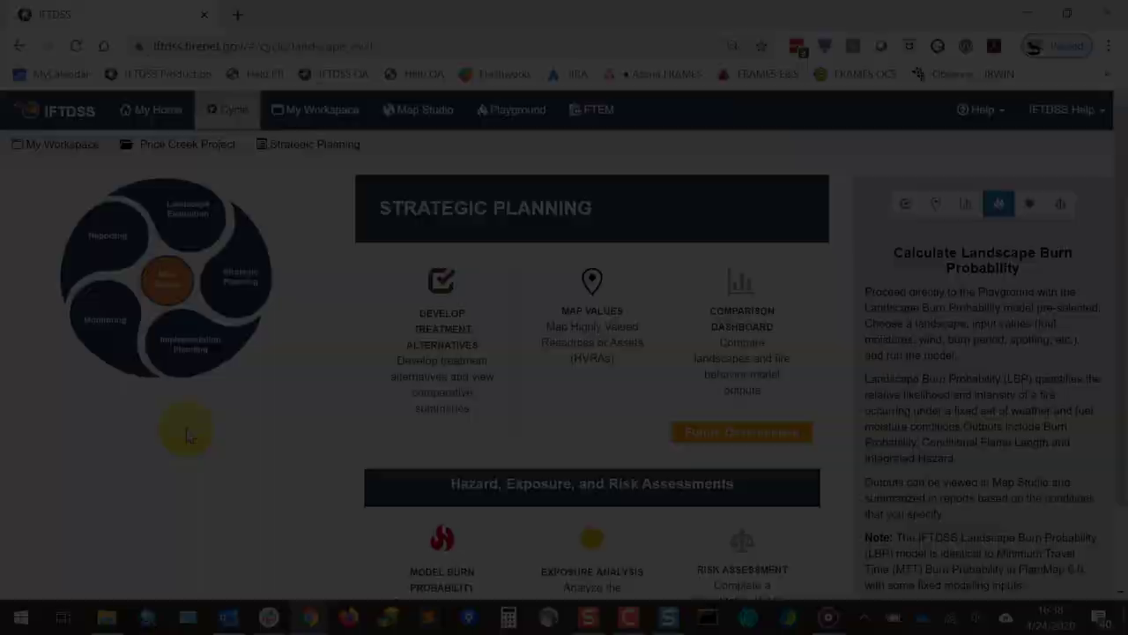
click(190, 346)
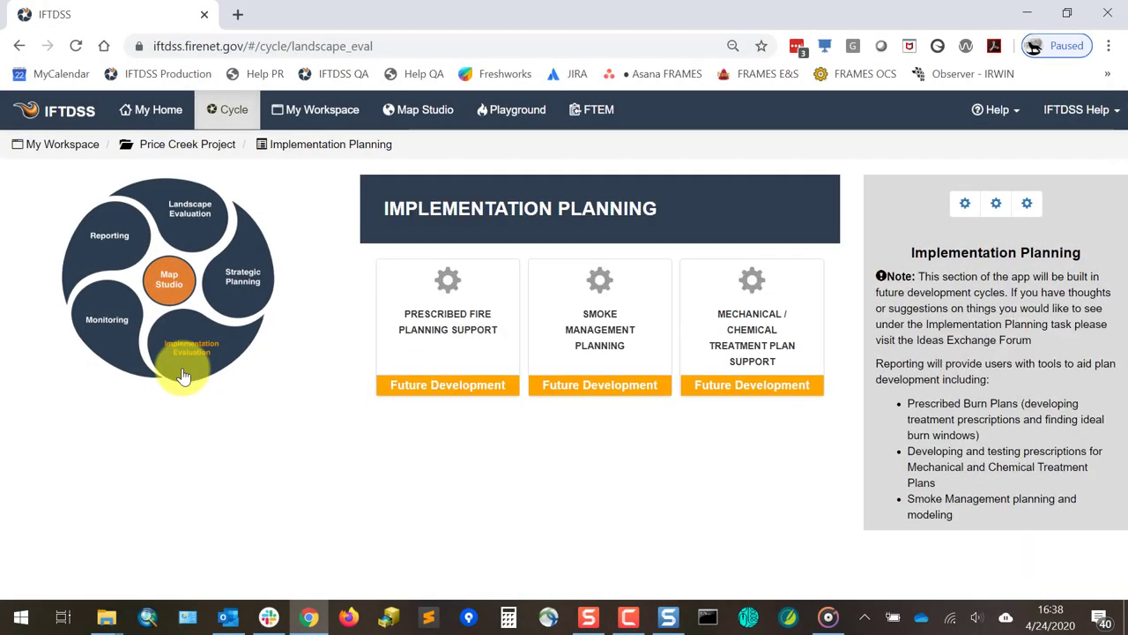
- View a future-development Implementation Planning tool, then open the Monitoring stage
click(593, 329)
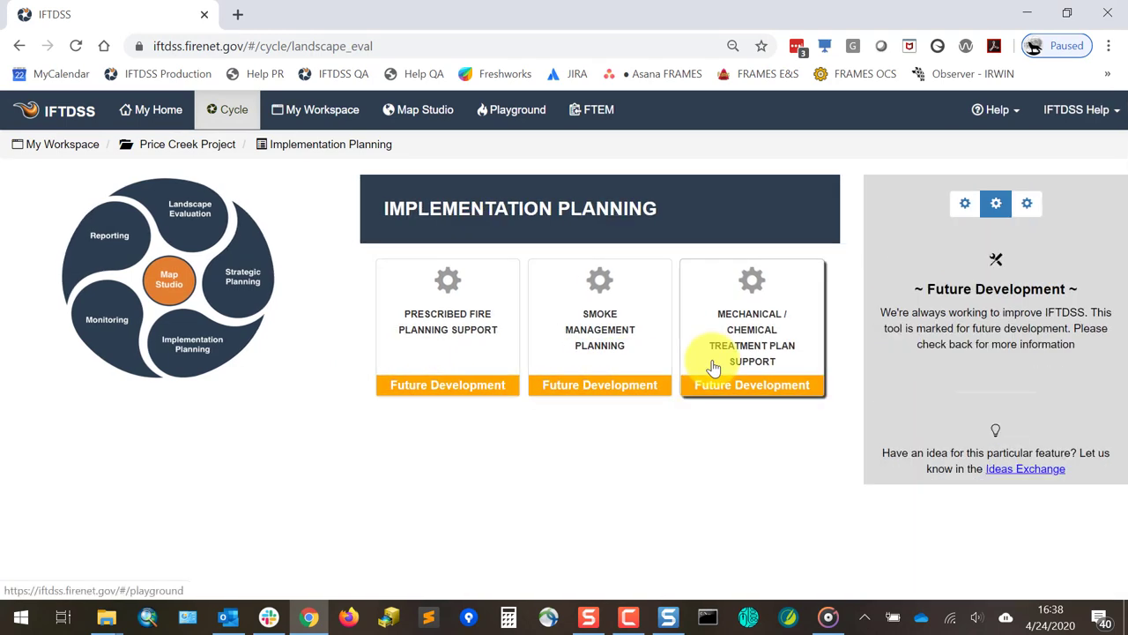
click(106, 321)
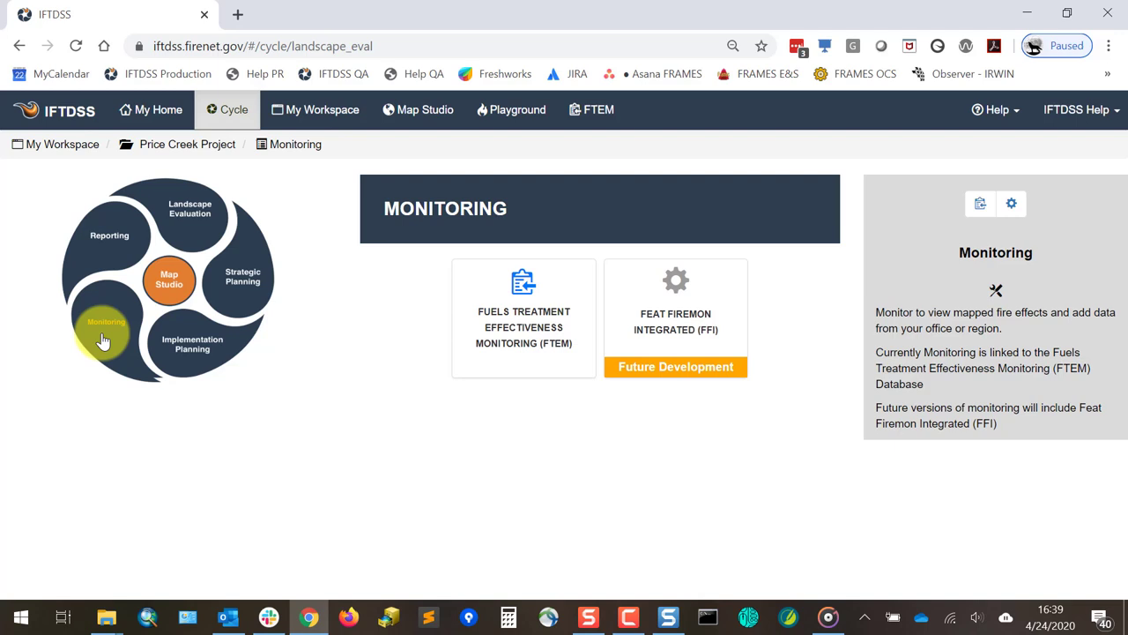
mouse_move(383, 408)
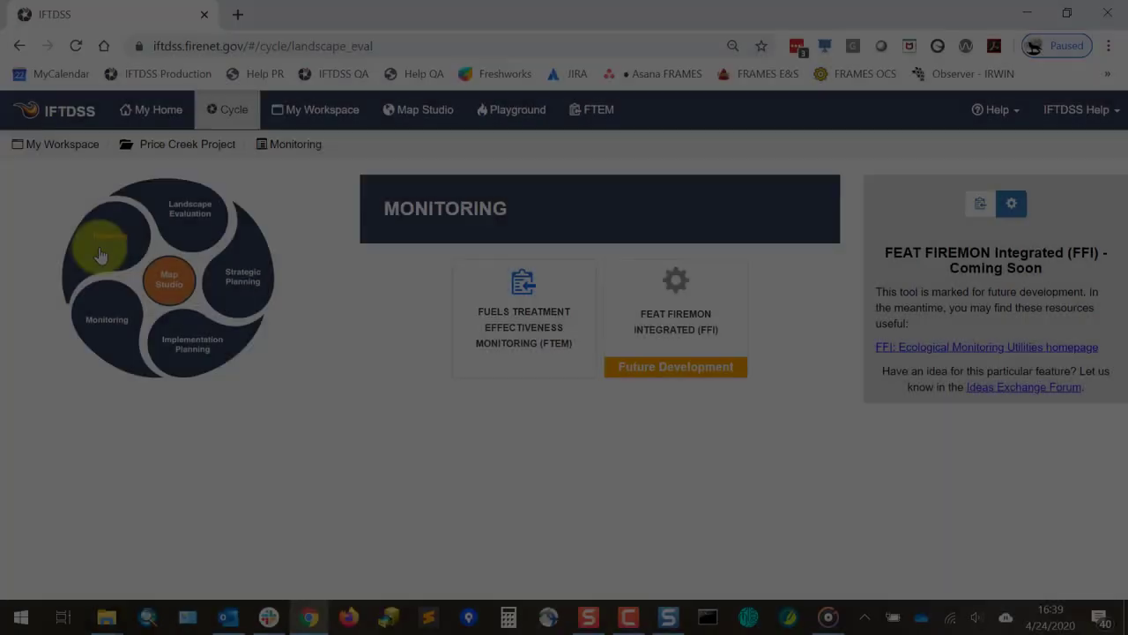
- Open the Reporting stage from the cycle wheel
click(109, 235)
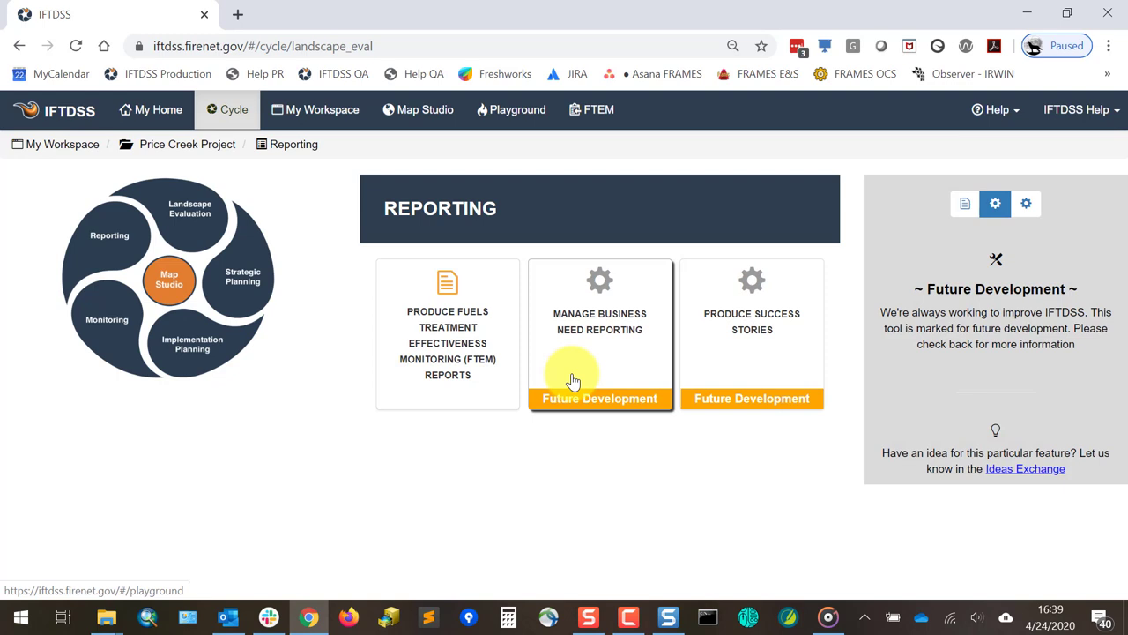
- View the Produce Success Stories details, then launch Map Studio from the wheel center
click(752, 321)
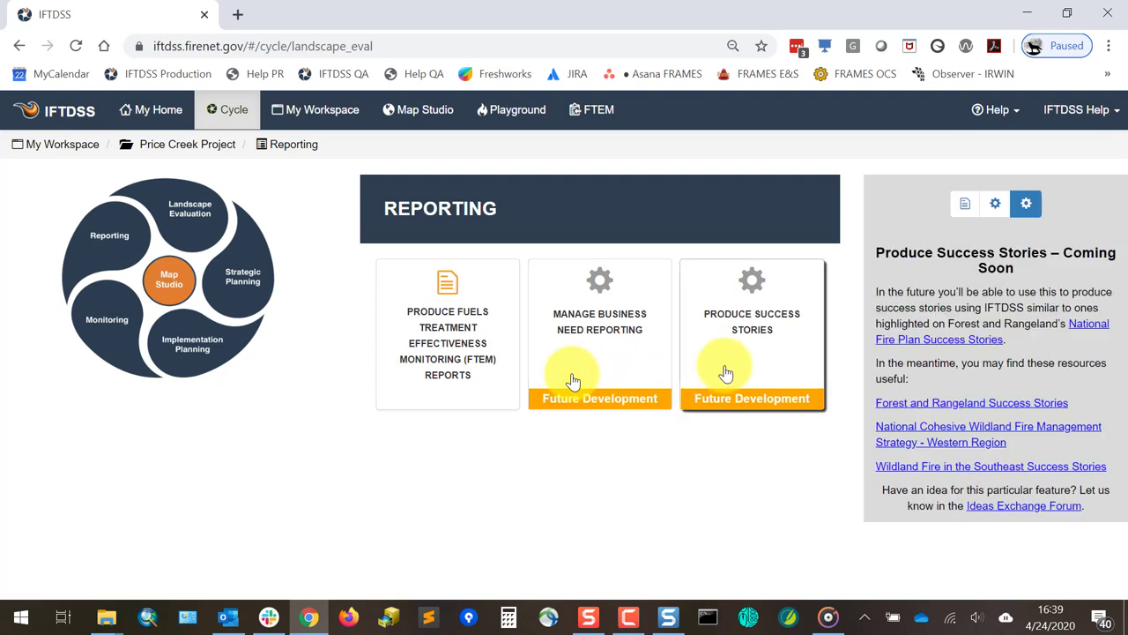
mouse_move(216, 333)
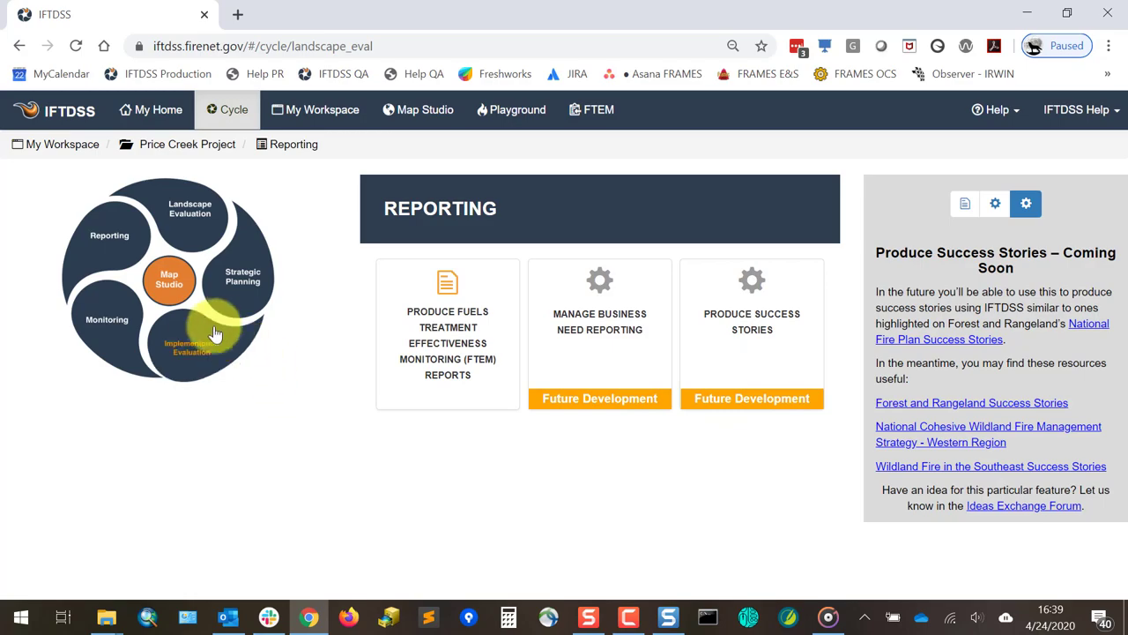
click(418, 109)
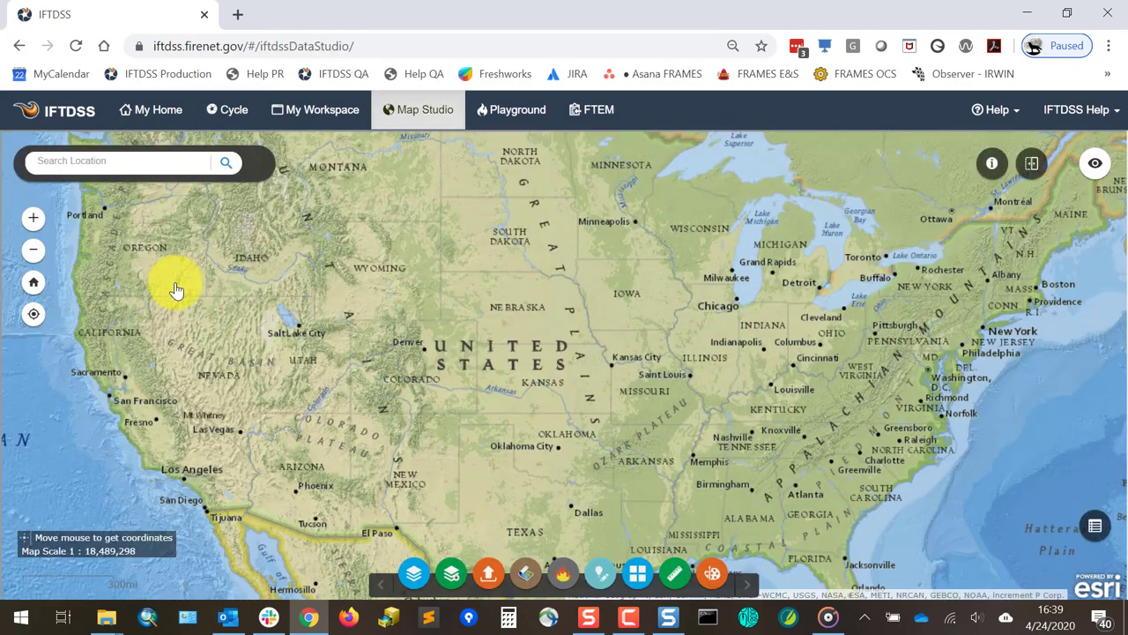